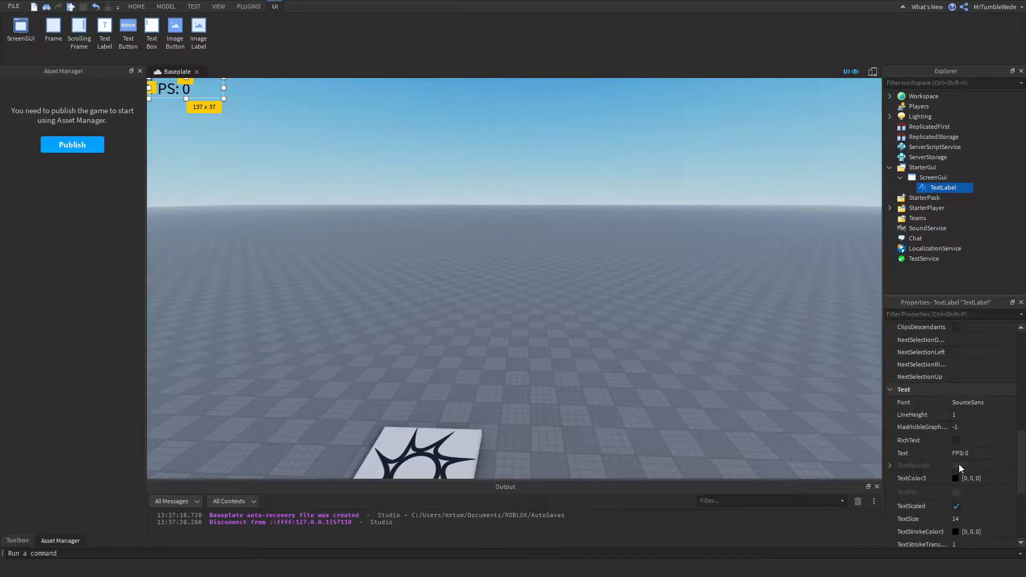
- Insert a LocalScript under the FPS TextLabel in the ScreenGui
click(925, 196)
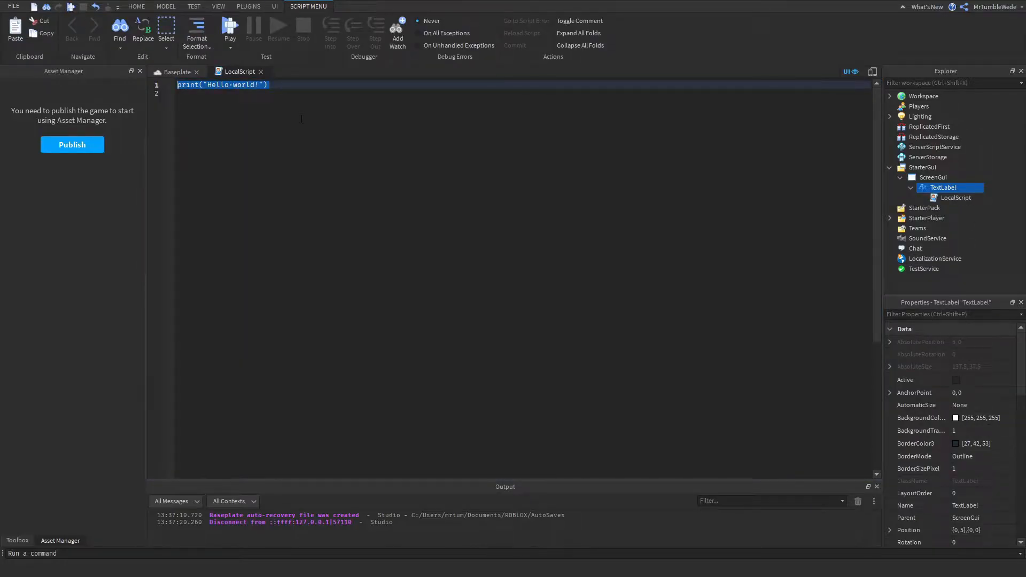
- Write local RS = game:GetService("RunService") and local frames = 0 in place of the print line
text(local RS =)
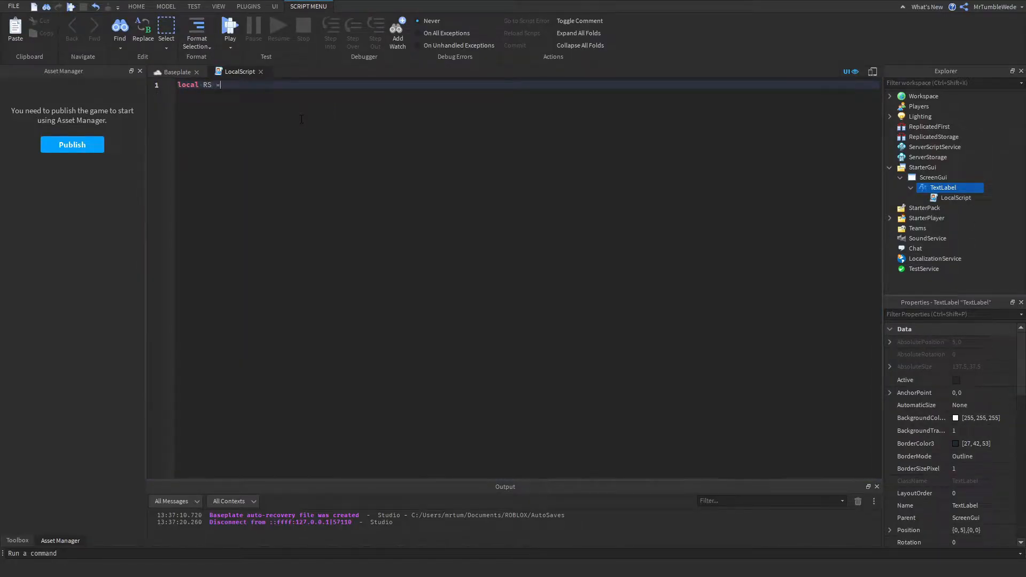
text(game)
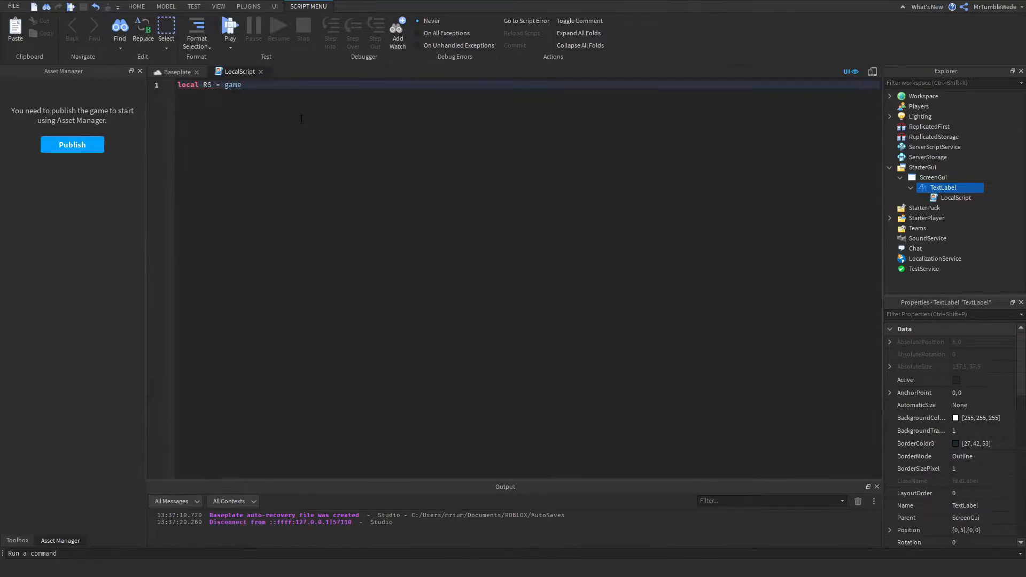
text(:GetService("RunService)
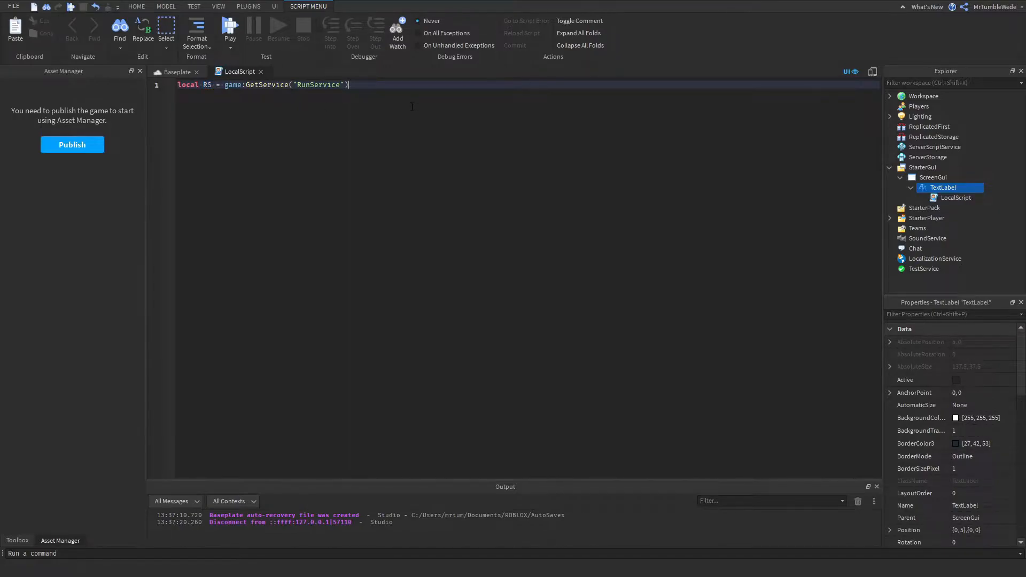
text(local)
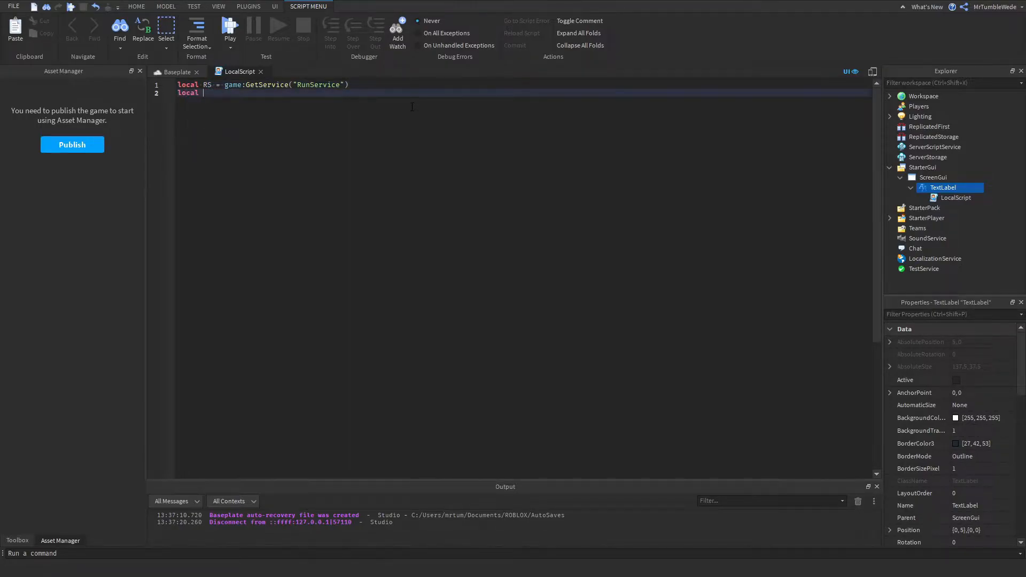
text(frames = 0)
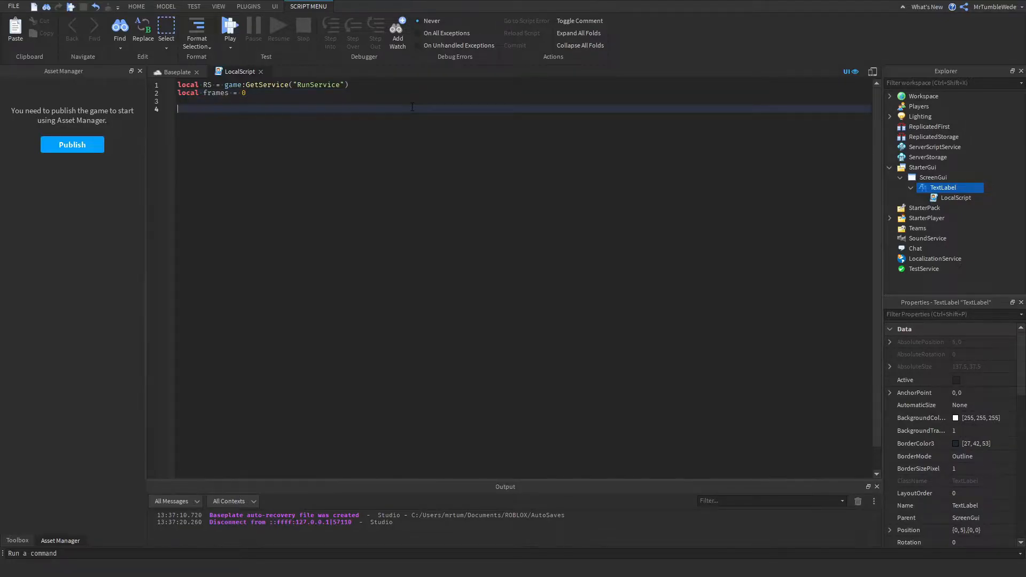
- Connect RS.RenderStepped to a function that adds 1 to frames each frame
text(RS.)
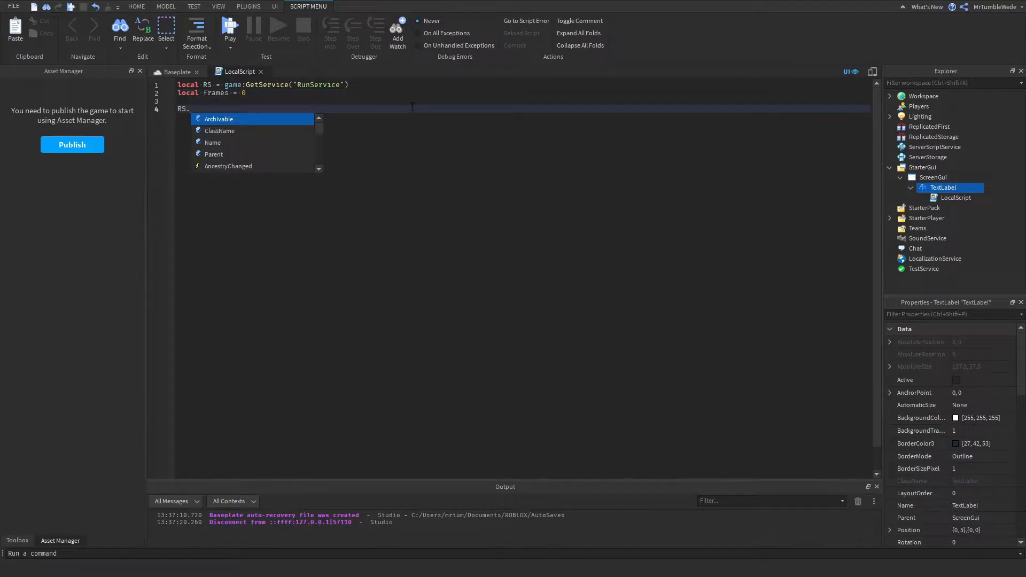
text(RenderStepped)
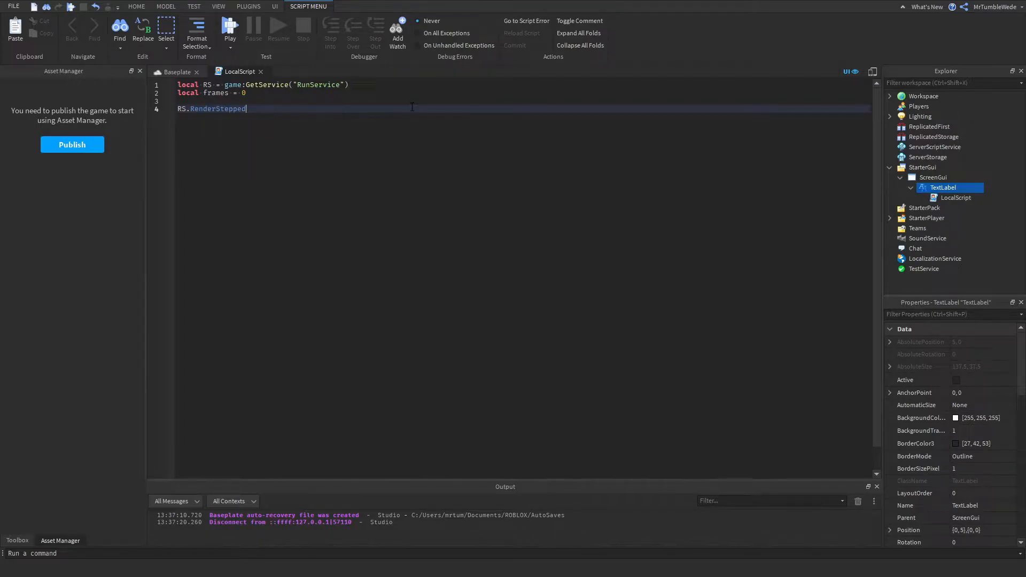
text(:Connect(function())
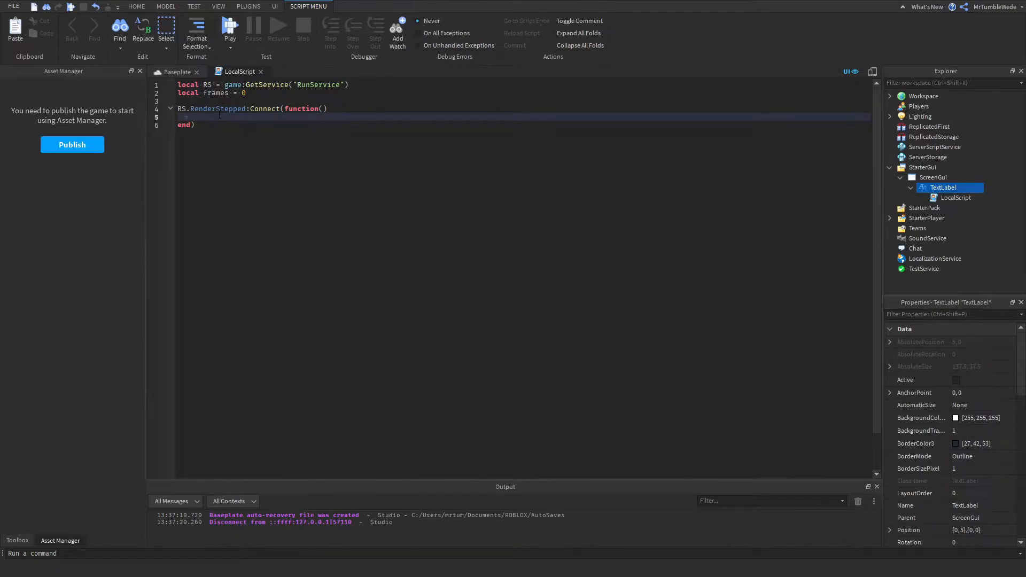
text(any)
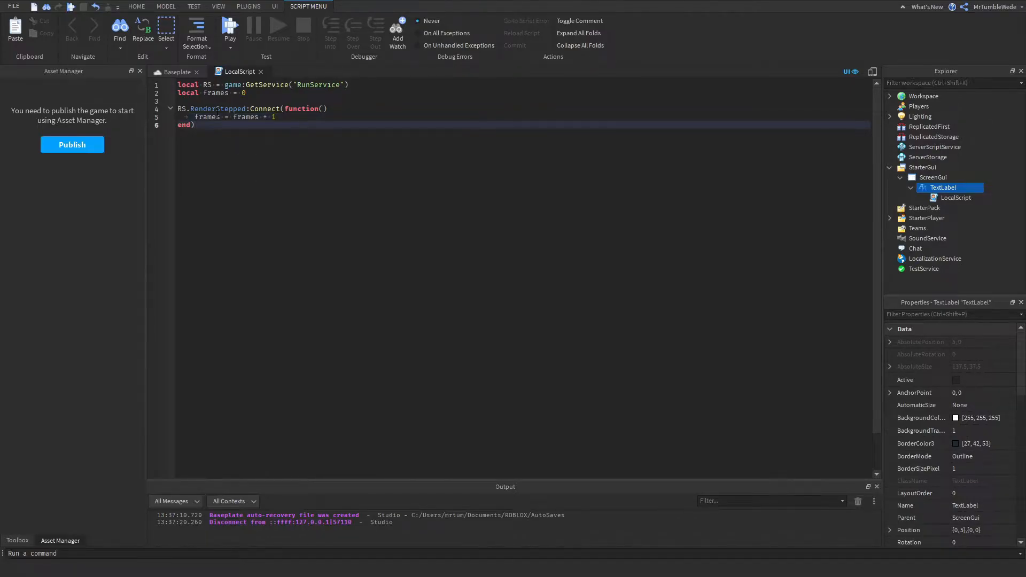
- Write a while wait(1) loop setting script.Parent.Text = frames
text(while wait(1) do)
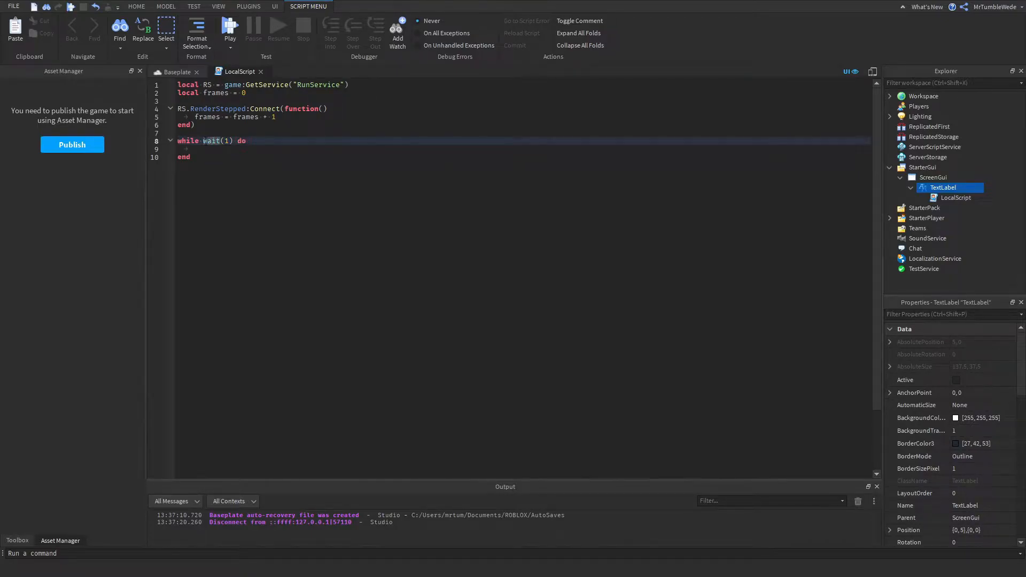
click(220, 148)
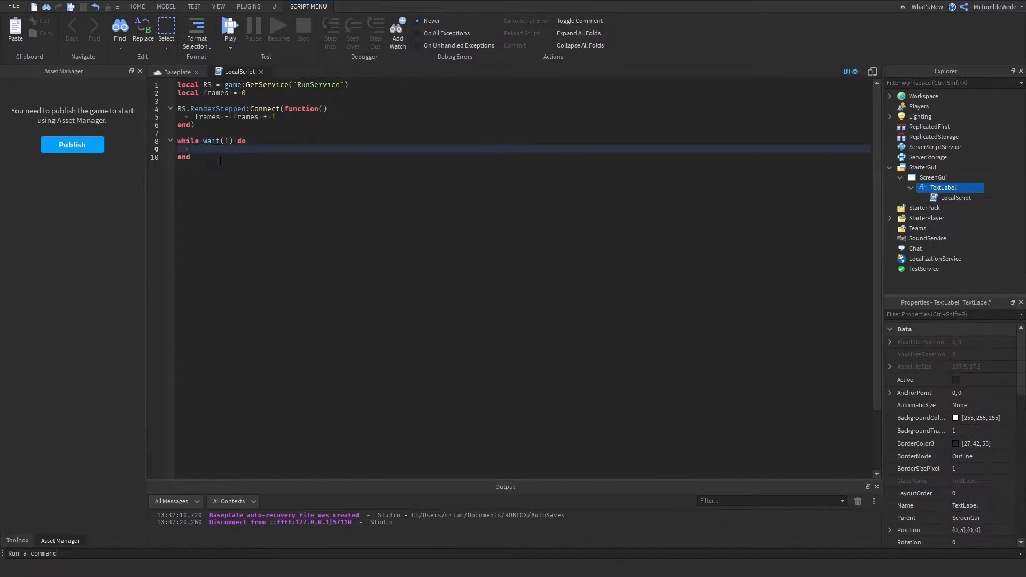
text(script.Parent.Text)
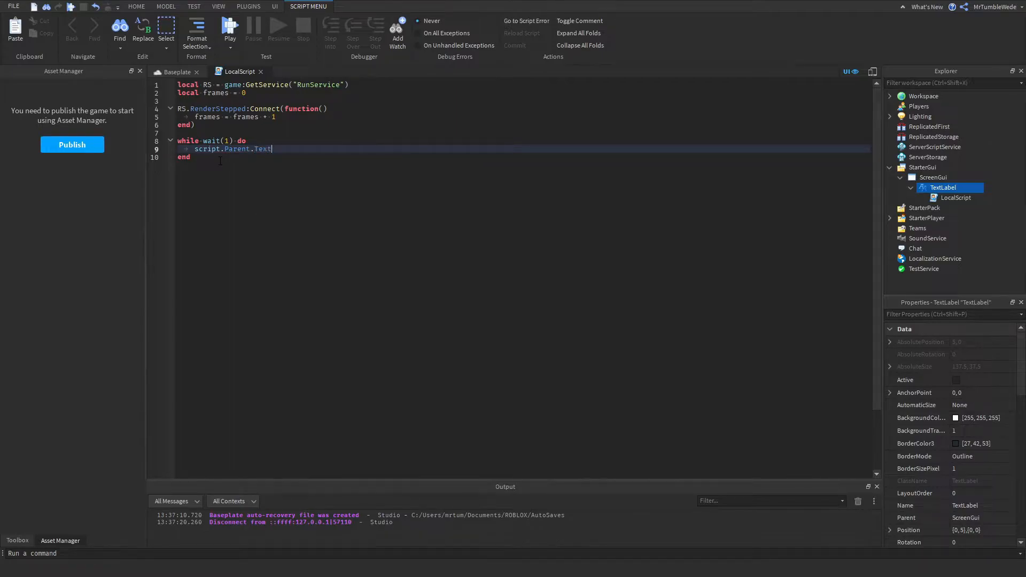
text(=)
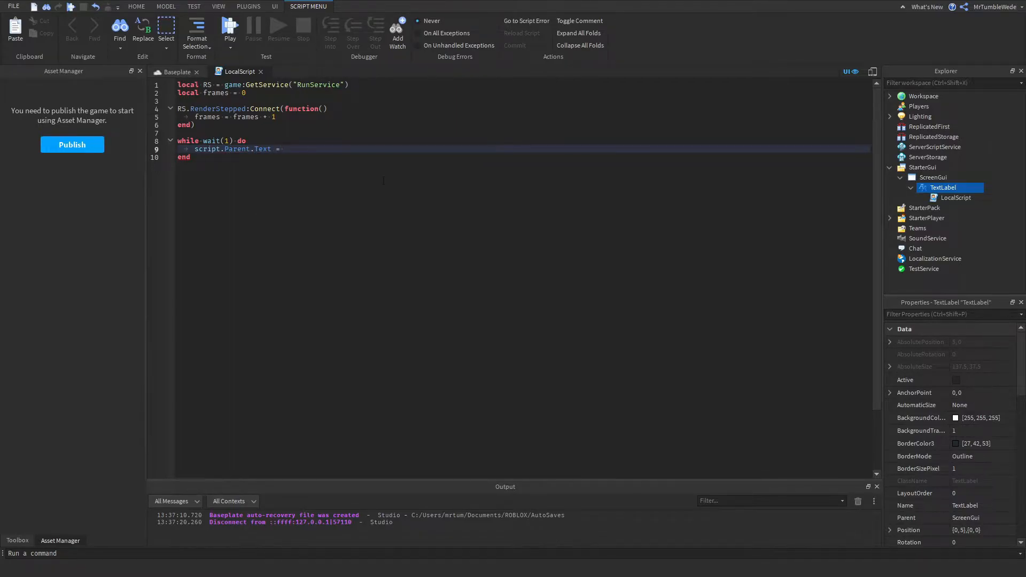
text(frames)
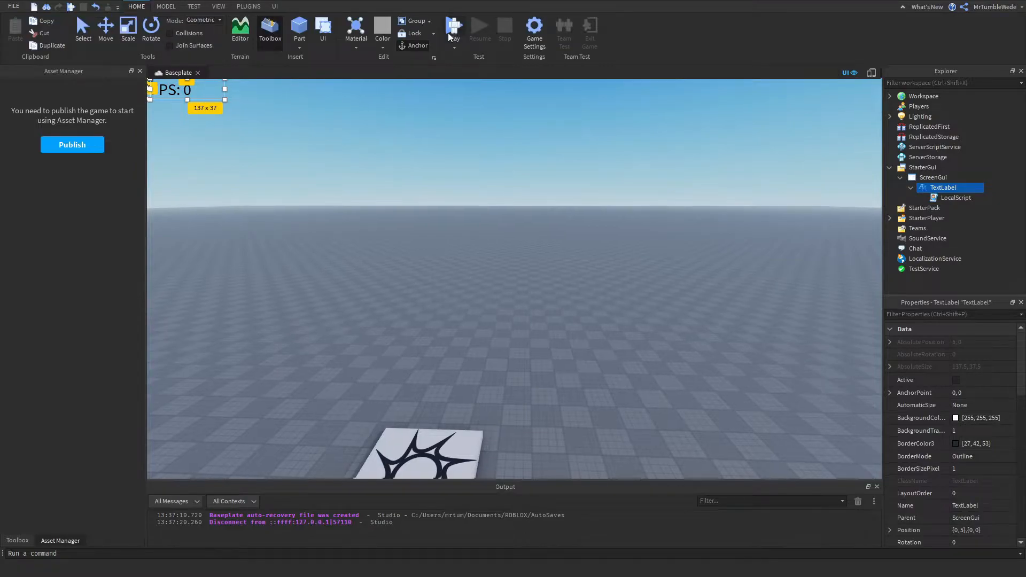
- Run a playtest showing the label counting 61, then stop it
click(453, 26)
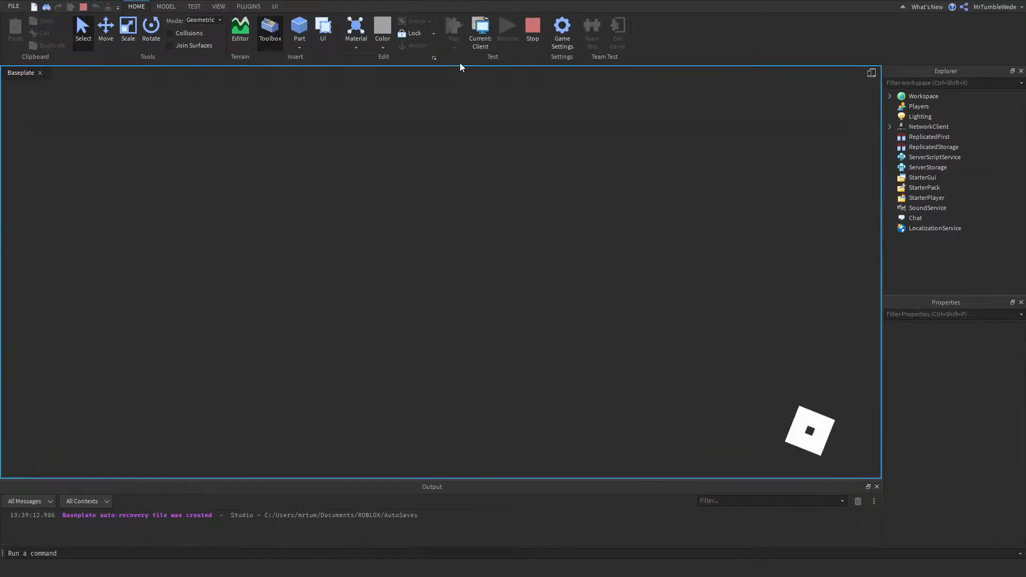
click(269, 31)
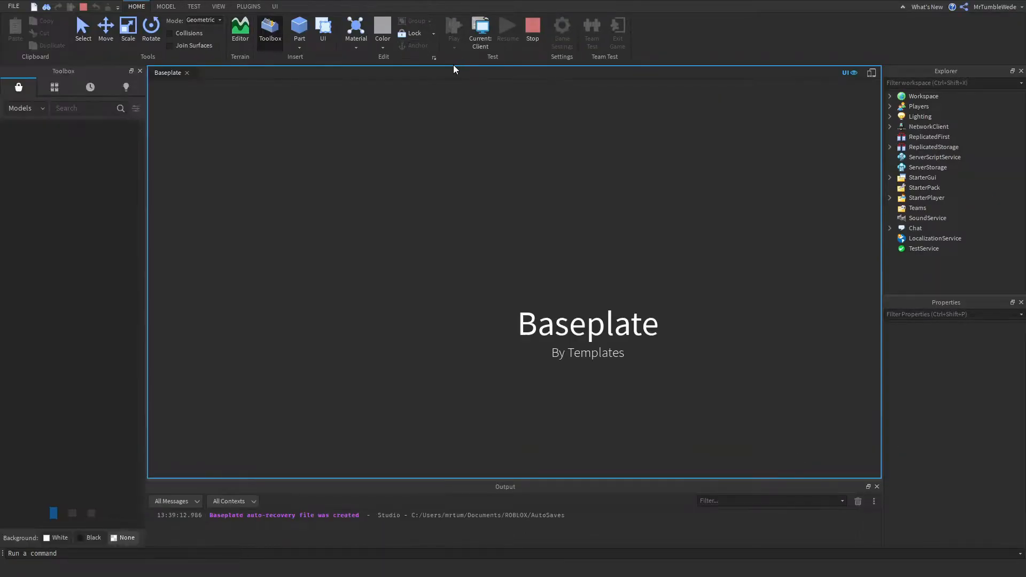
click(452, 26)
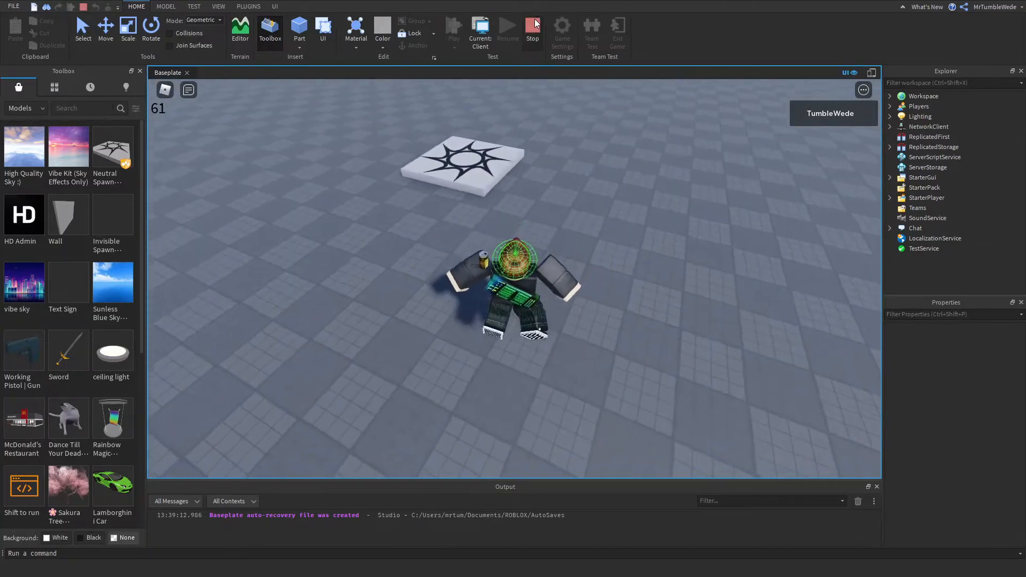
click(533, 30)
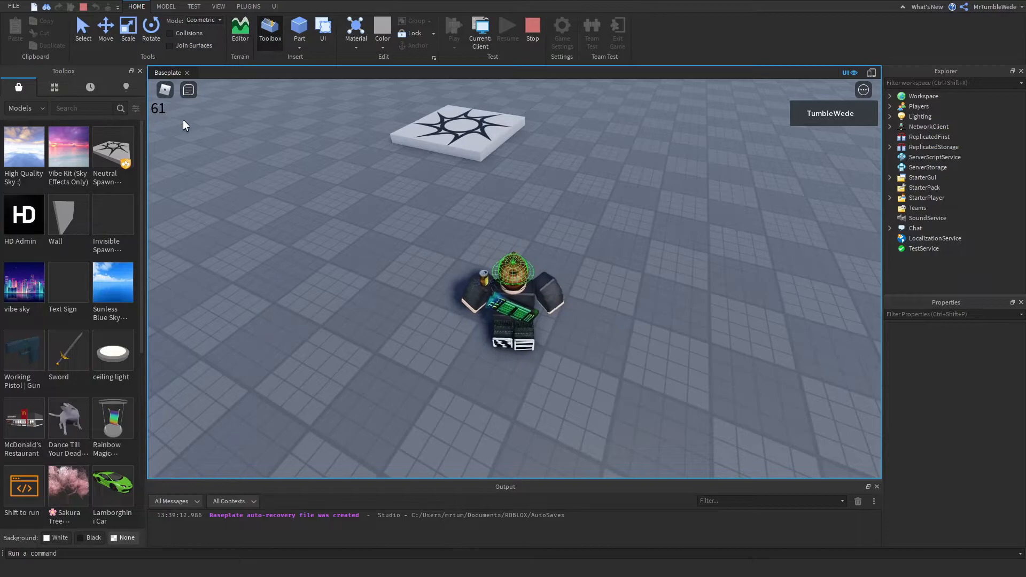
mouse_move(308, 139)
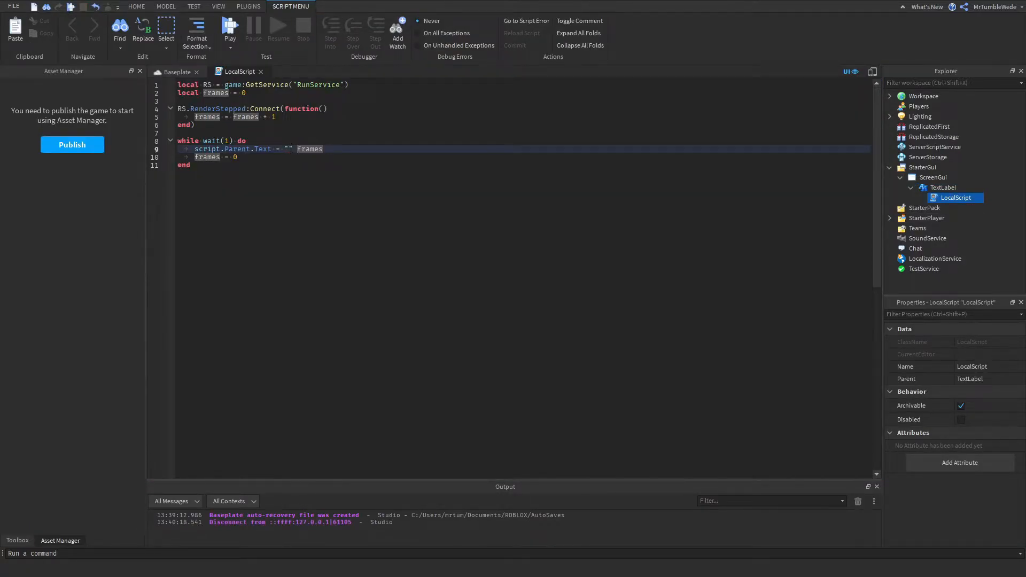
- Rework line 9 toward script.Parent.Text = "FPS: " .. frames, removing a stray 60
text(..)
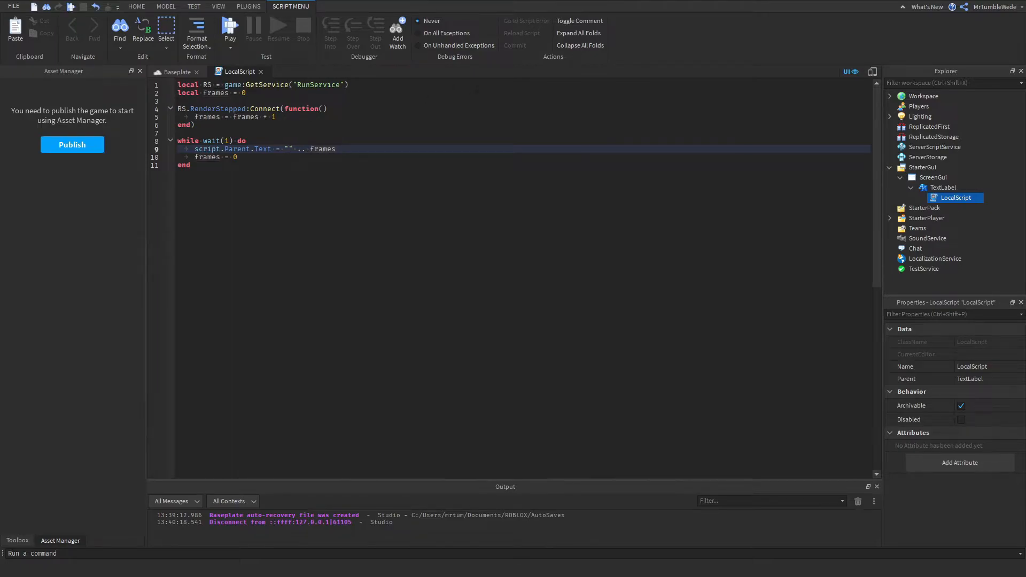
double_click(323, 149)
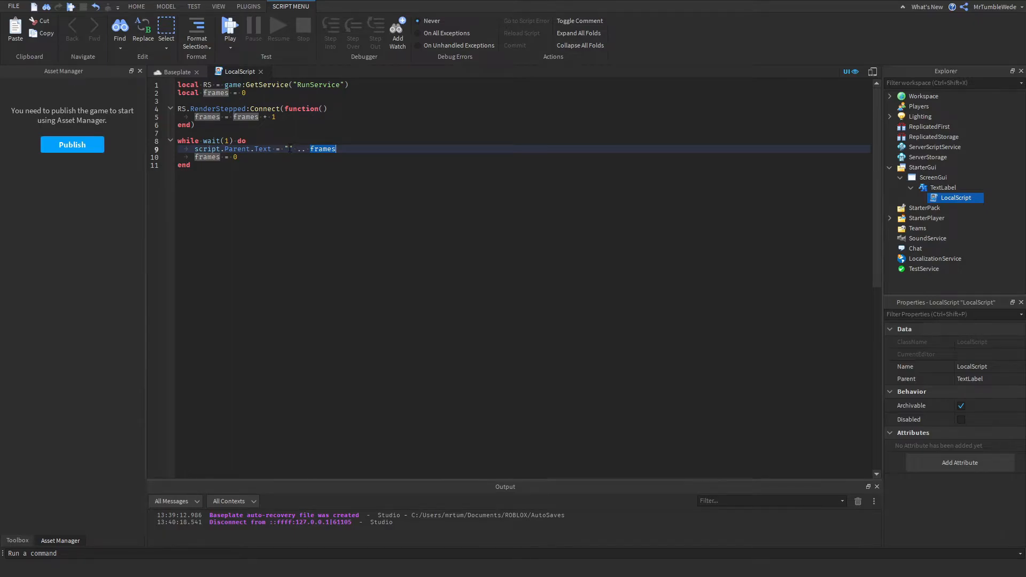
text(FPS:)
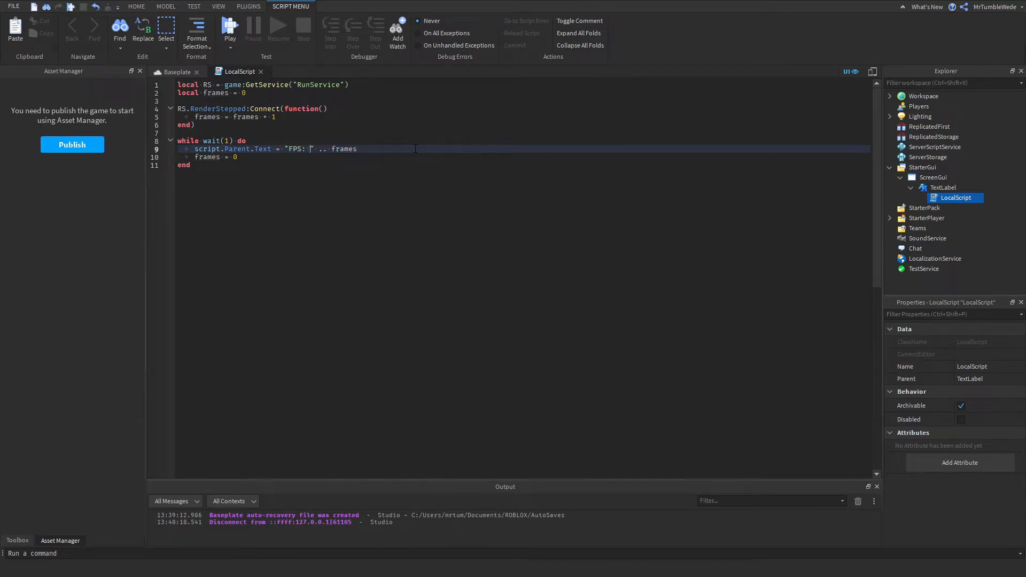
click(313, 149)
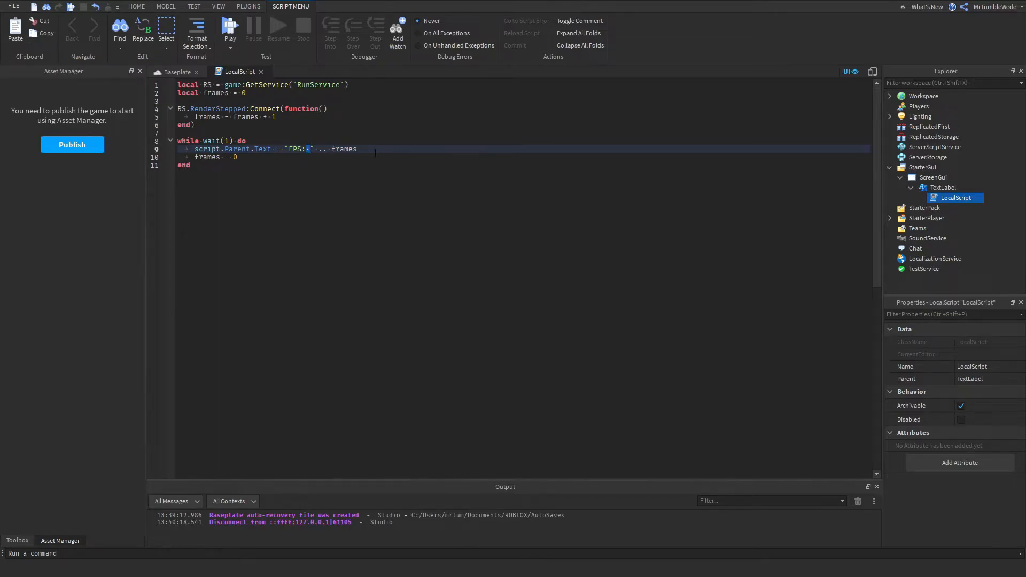
text(60)
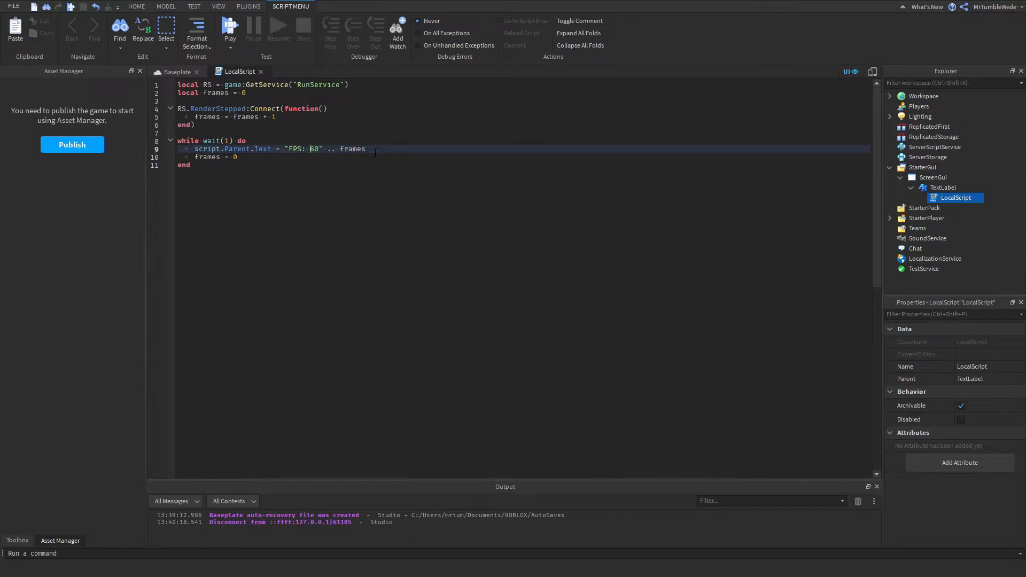
key(Backspace)
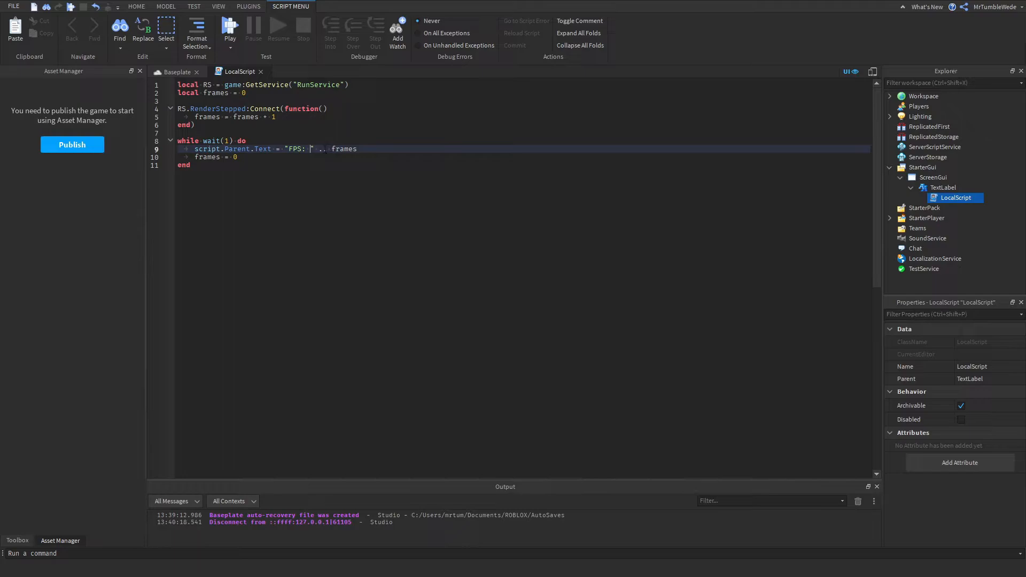
double_click(296, 149)
text( ..)
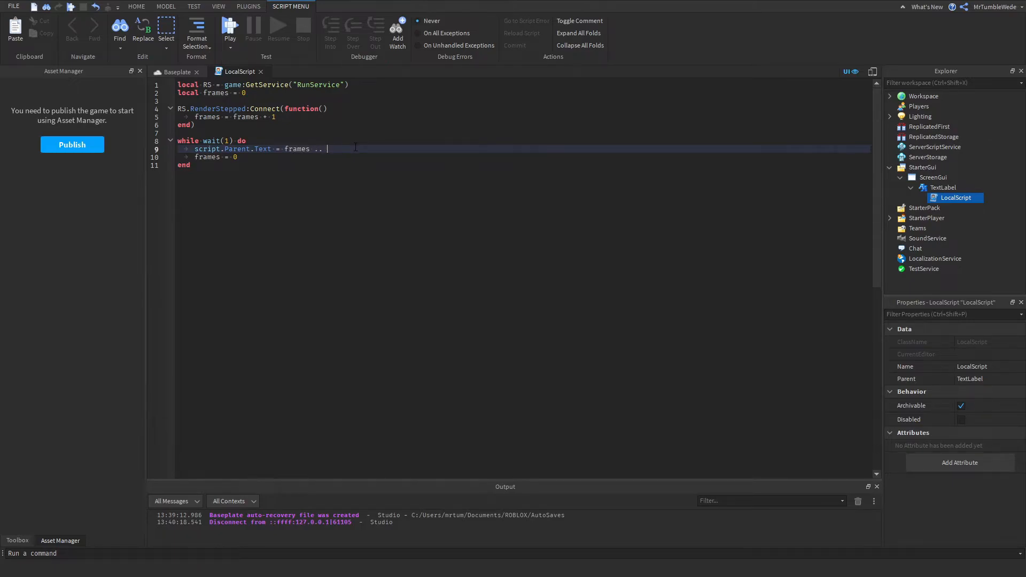
- Set the label text to frames .. " FPS", dropping the stray 60
text("")
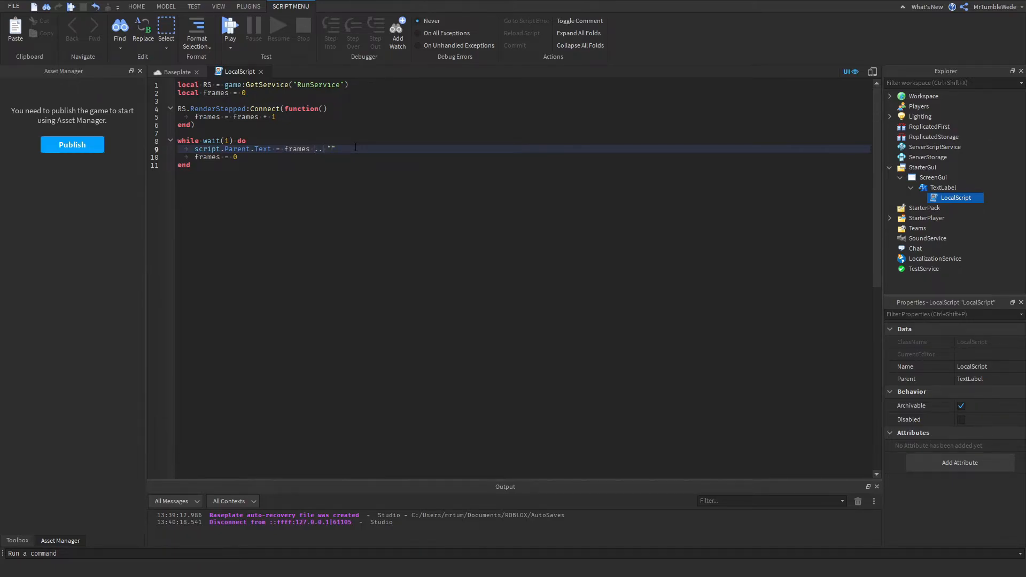
text(FPS)
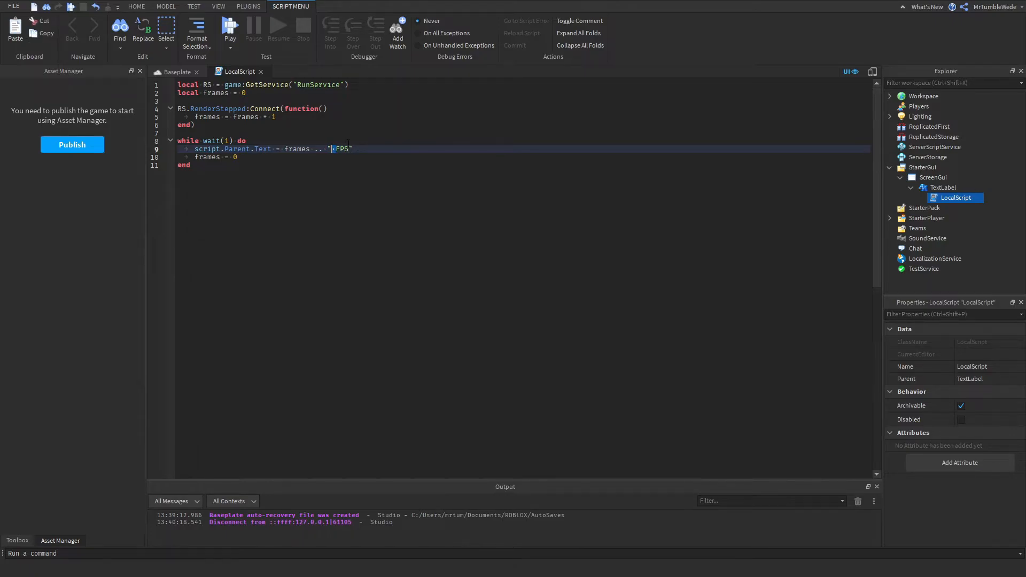
text(60)
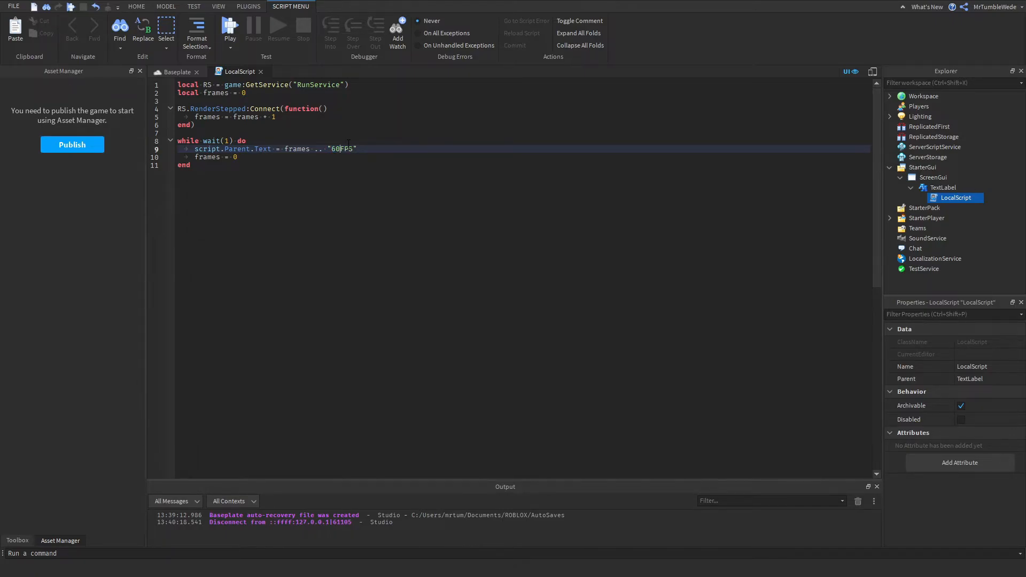
key(Backspace)
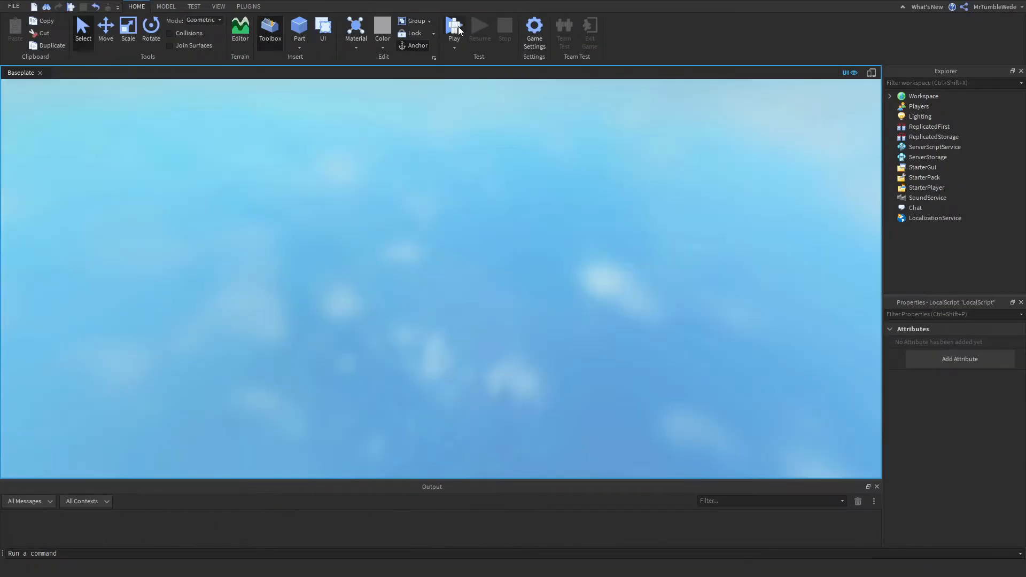
- Playtest to see the live "31 FPS" label and bring up the FPS Cap choices
click(454, 26)
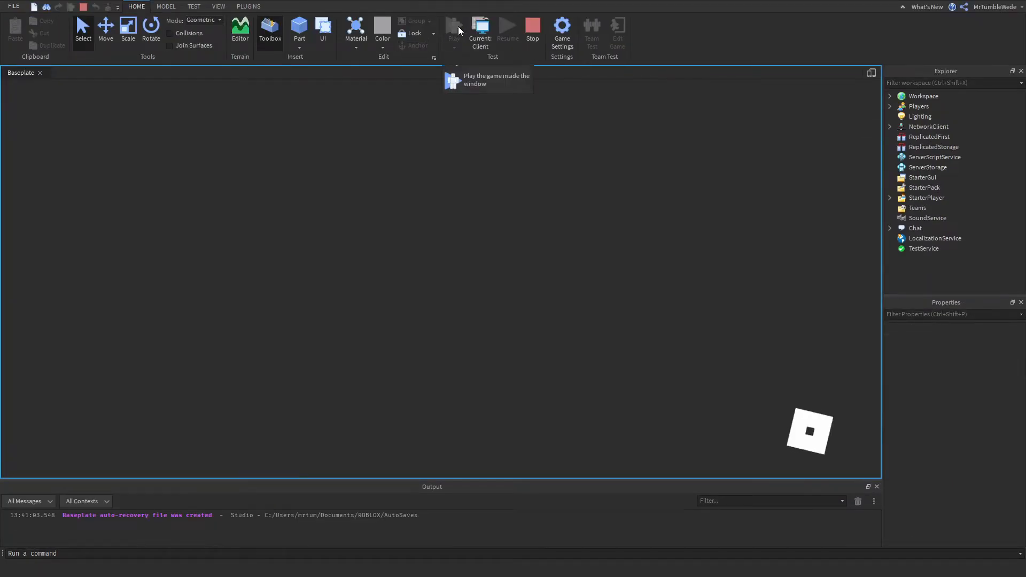
click(453, 30)
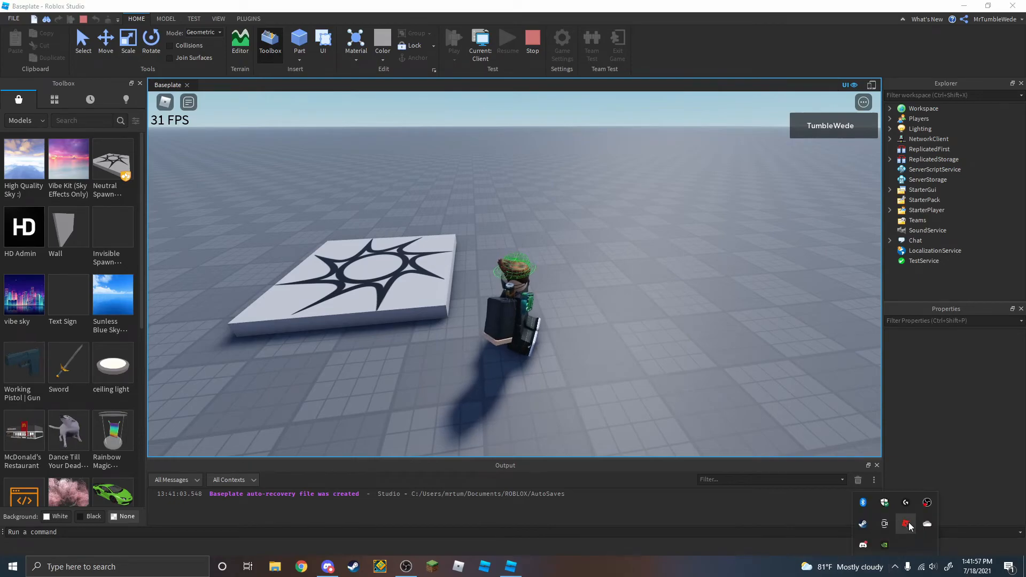
click(906, 524)
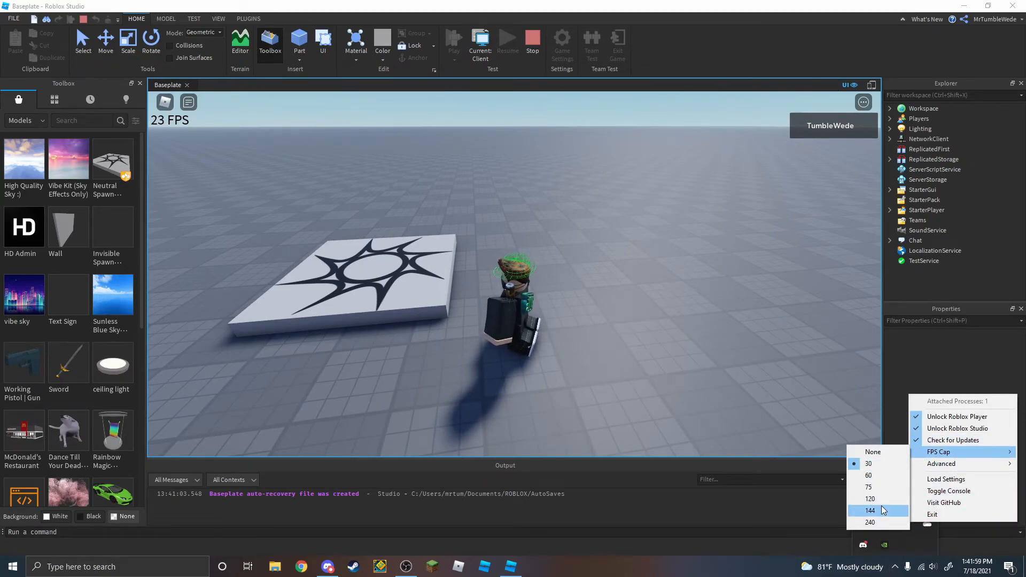